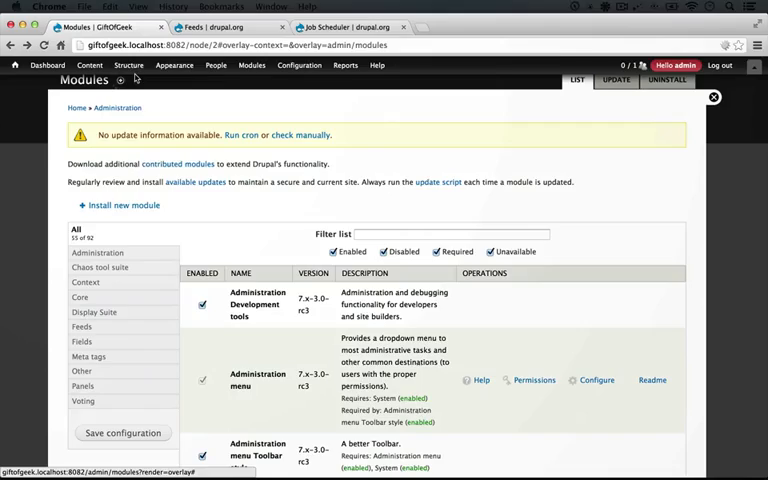
# - Bring up the Feeds importers list showing Node import and User import
pyautogui.click(128, 64)
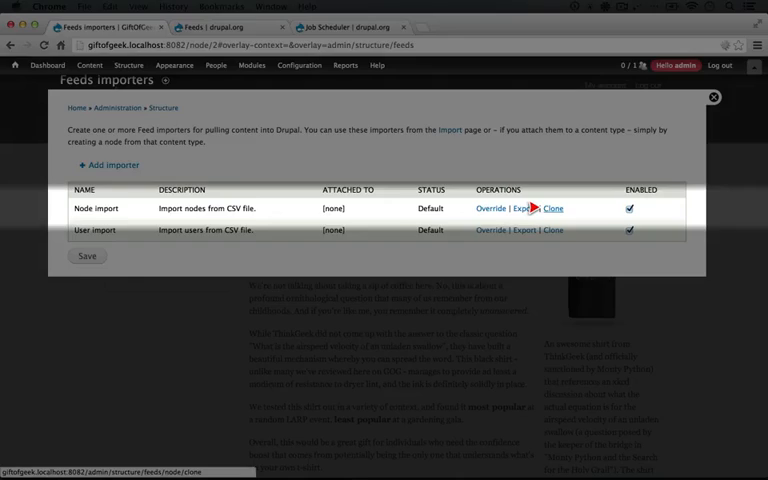
# - Clone Node import into a new importer named 'Import products' and create it
pyautogui.click(552, 208)
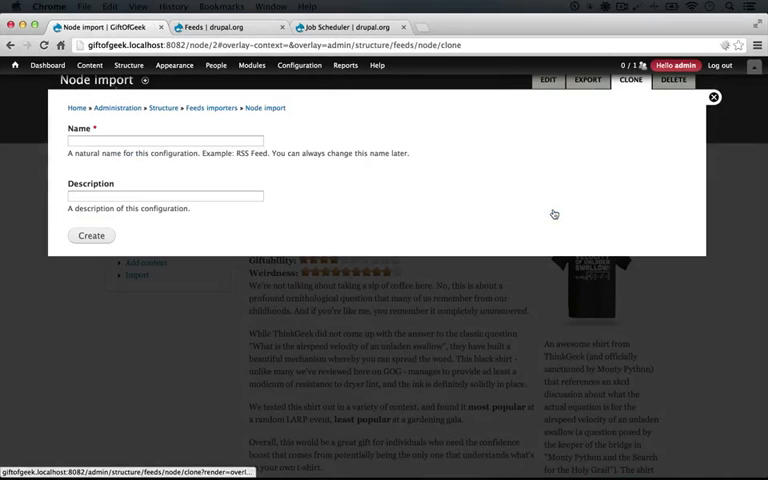
pyautogui.write('Import products')
pyautogui.write('Imports products from CSV')
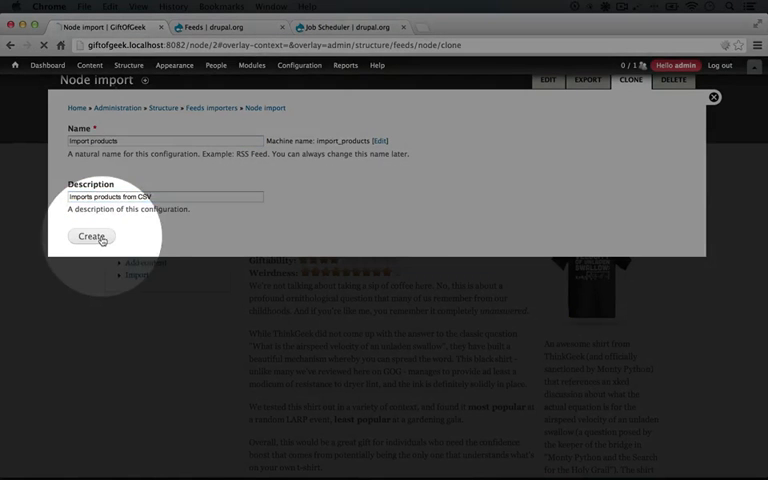
pyautogui.click(90, 236)
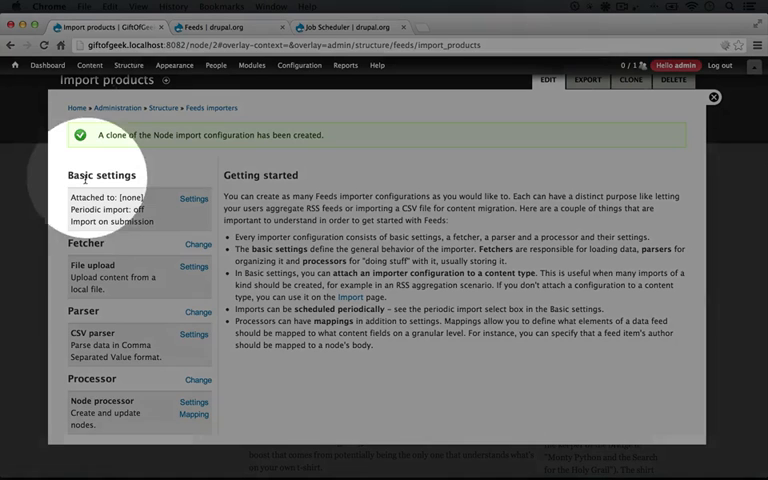
# - Review Import products basic settings: name, content type, periodic import off, import on submission on
pyautogui.click(192, 198)
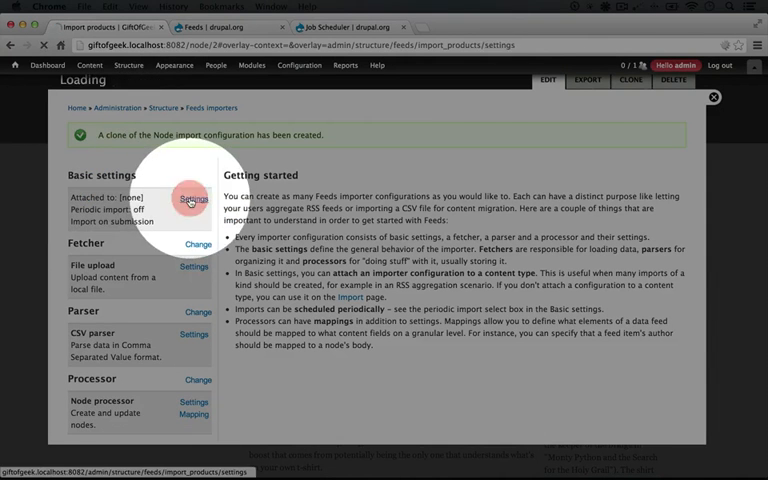
pyautogui.click(194, 196)
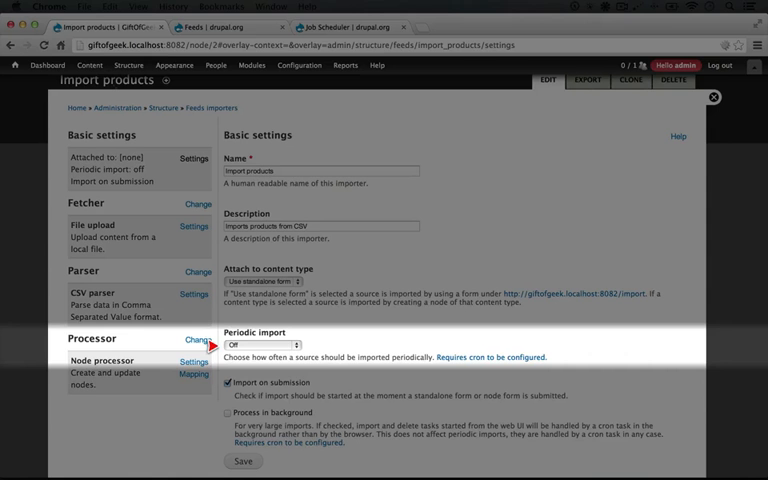
pyautogui.moveTo(450, 356)
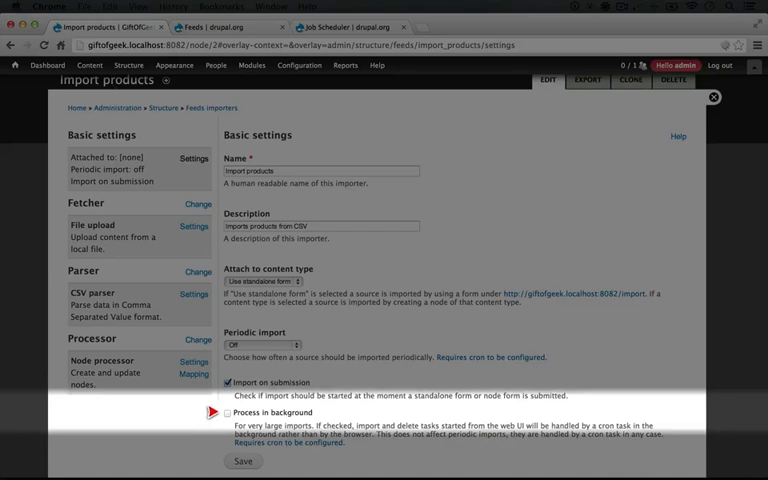
pyautogui.click(252, 64)
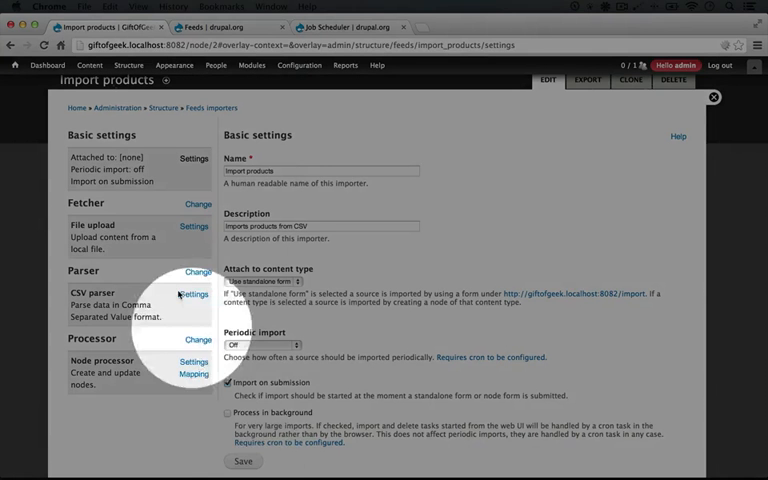
pyautogui.moveTo(146, 210)
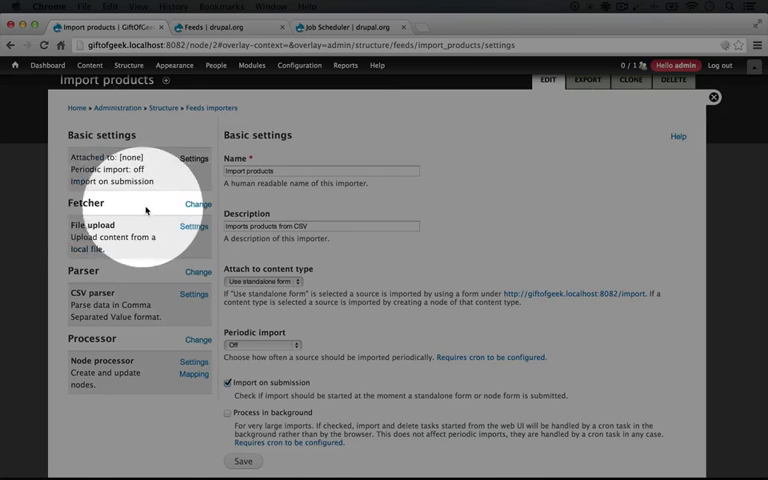
# - Review the fetcher choices, then show the File upload fetcher settings with allowed file extensions
pyautogui.click(196, 204)
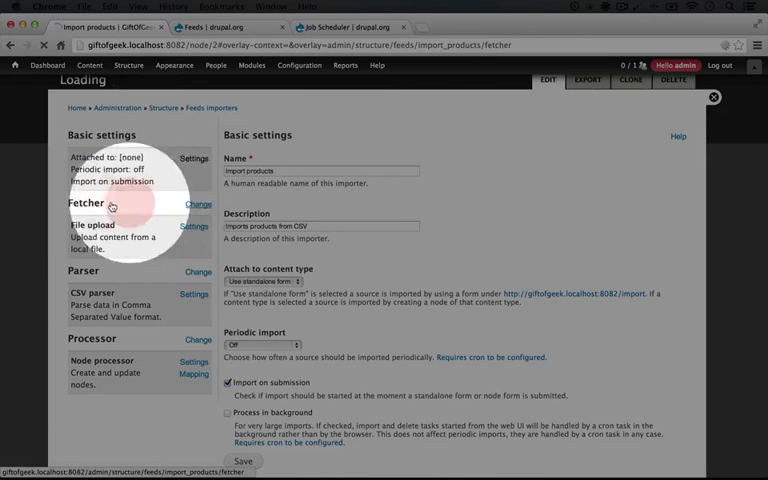
pyautogui.click(198, 204)
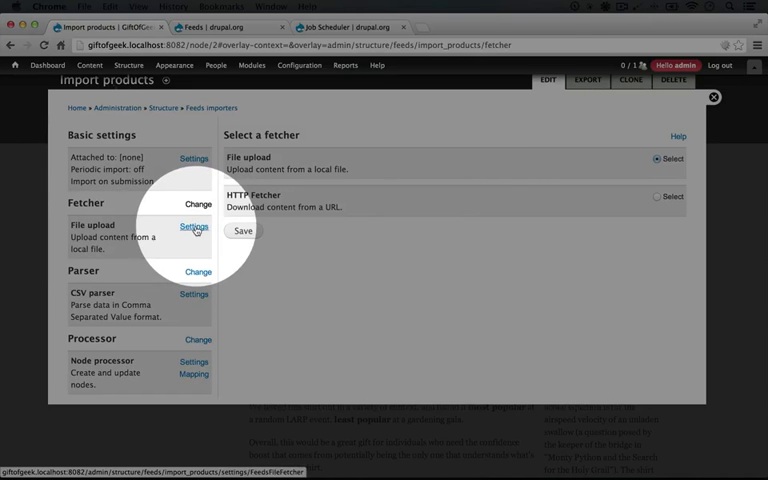
pyautogui.click(194, 226)
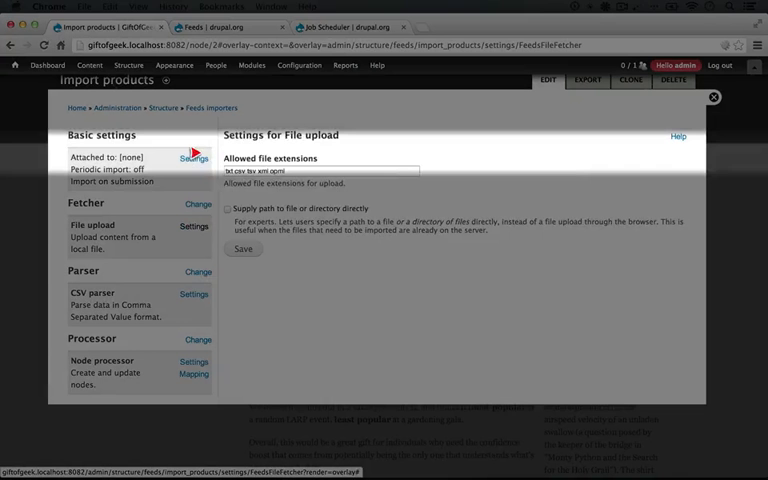